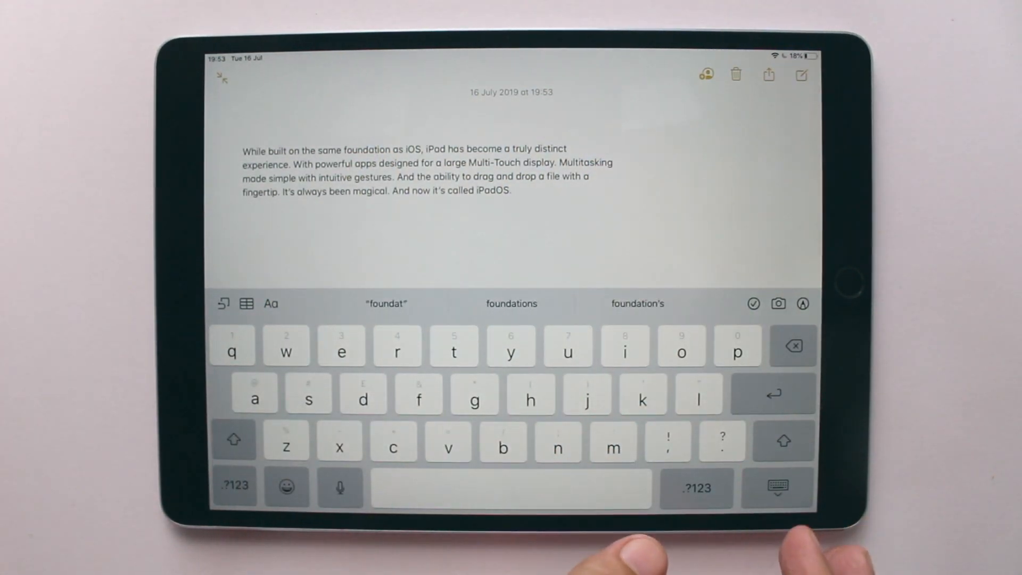
Select the entire iPadOS paragraph so the Cut/Copy/Paste bar appears above it
{"action": "left_click", "coordinate": [234, 440]}
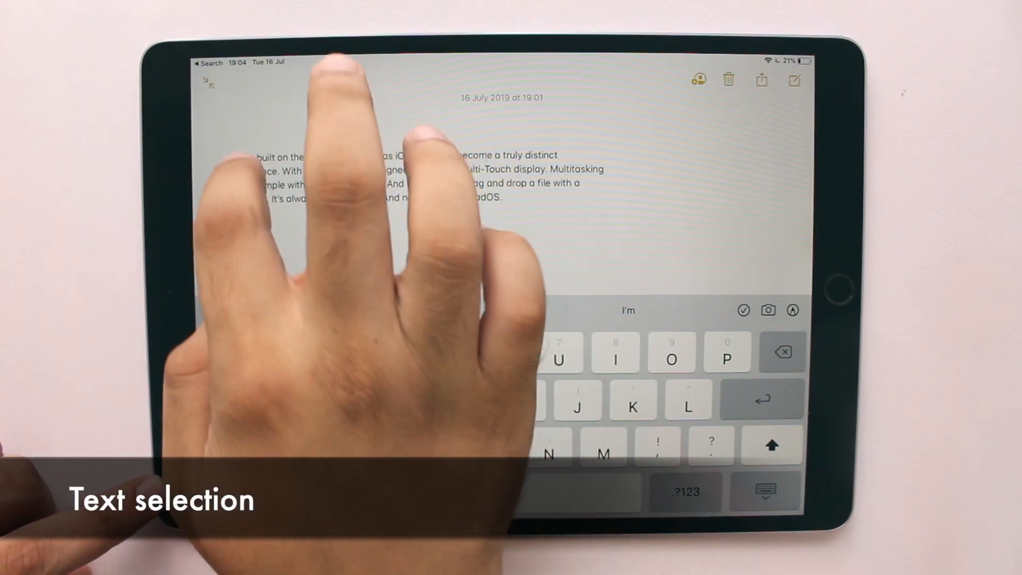
{"action": "double_click", "coordinate": [243, 156]}
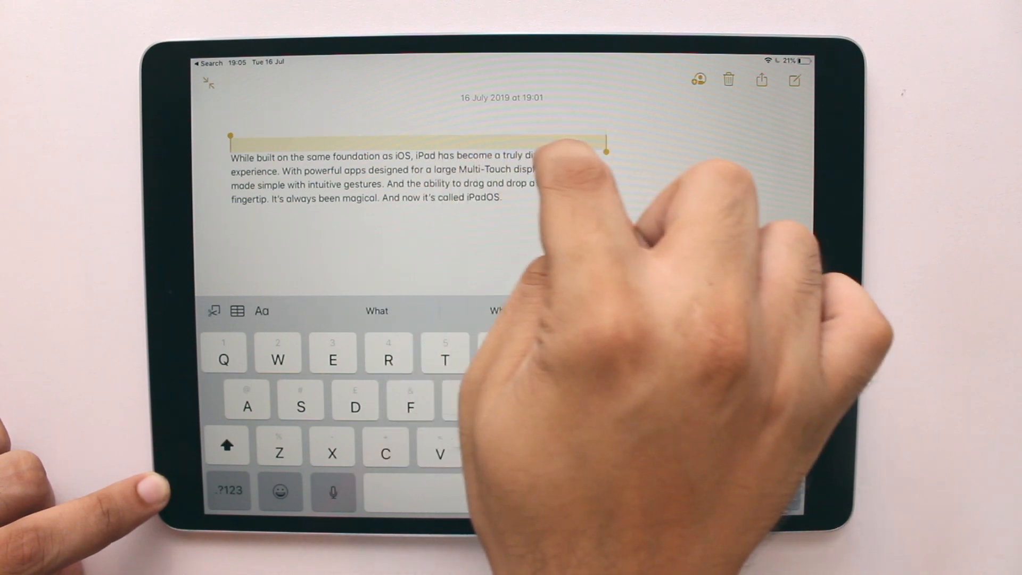
{"action": "left_click", "coordinate": [401, 158]}
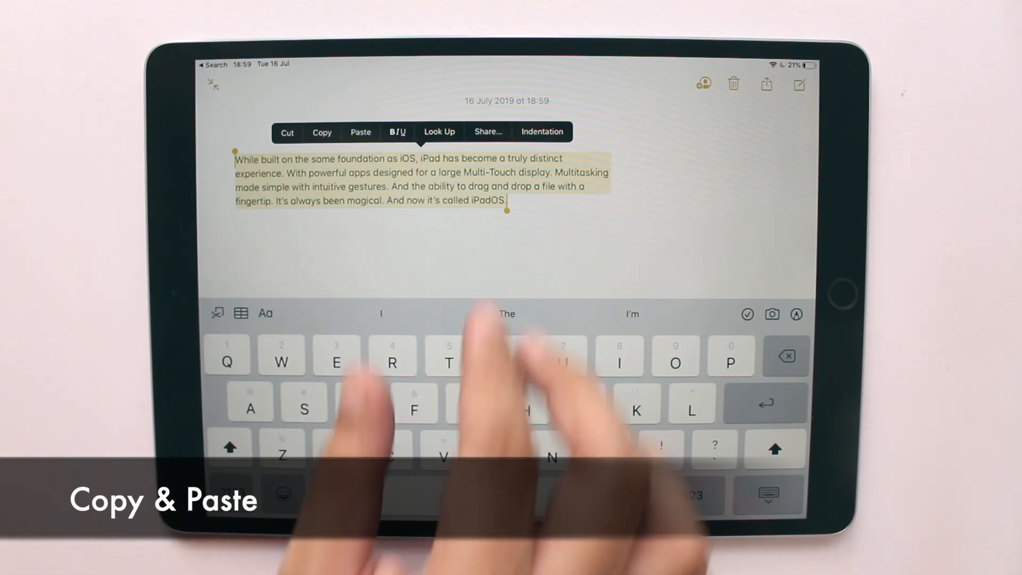
Paste two copies of the iPadOS paragraph below it and confirm the redo
{"action": "left_click", "coordinate": [322, 132]}
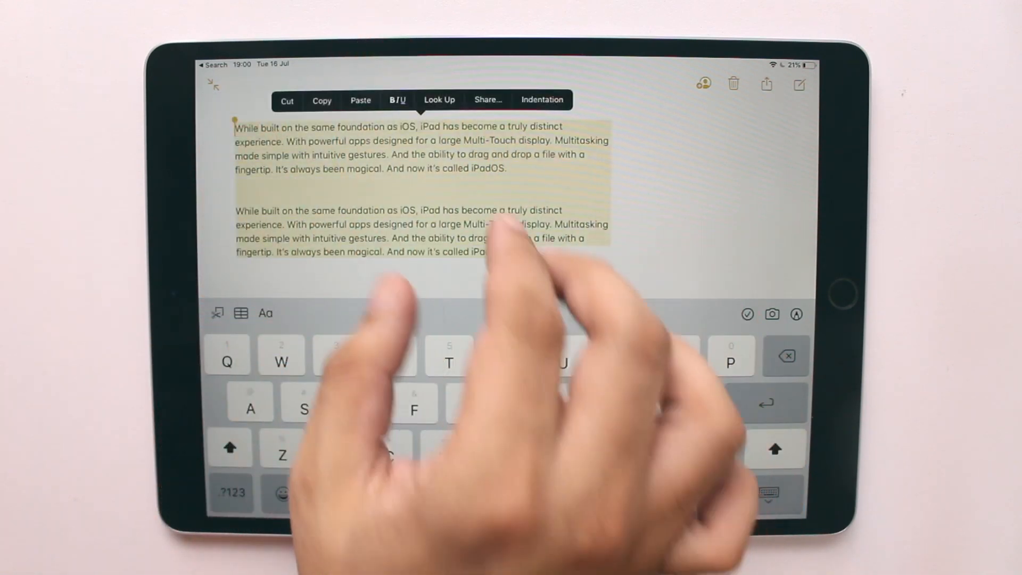
{"action": "left_click", "coordinate": [321, 101]}
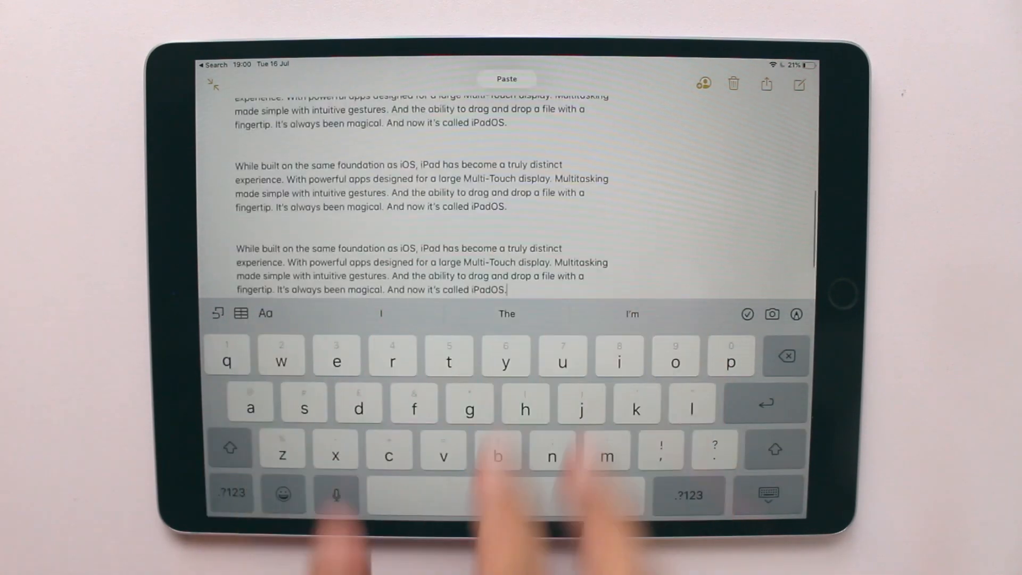
{"action": "left_click", "coordinate": [771, 494]}
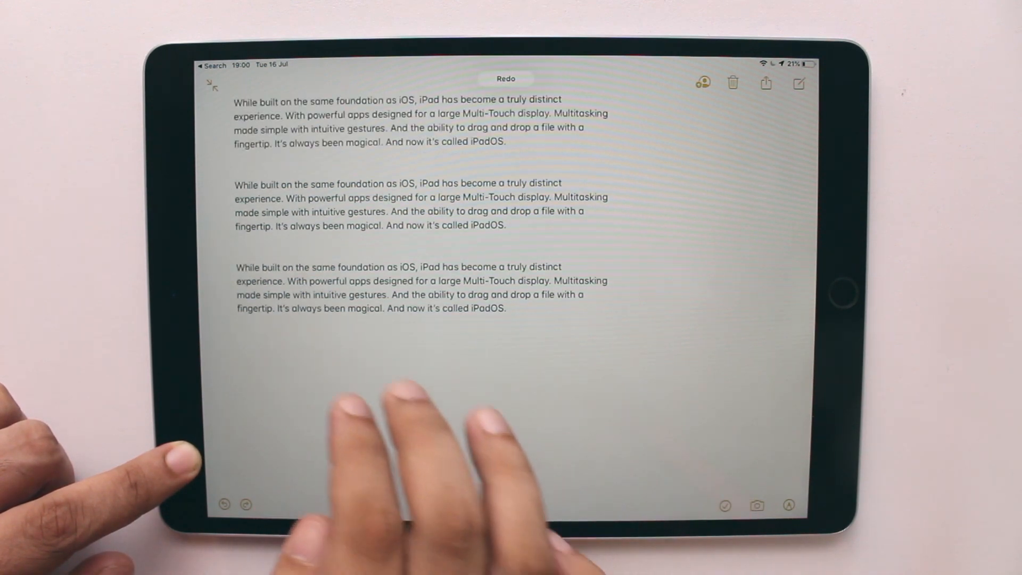
Scroll the note down after undoing and redoing the paste
{"action": "scroll", "scroll_direction": "down", "scroll_amount": 3}
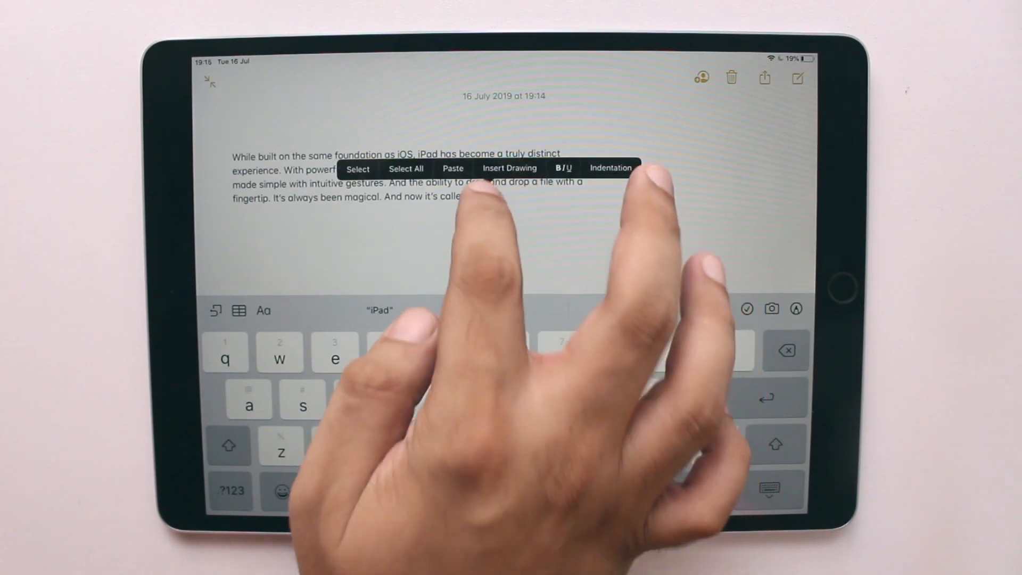
Select the final word iPadOS so its cut, copy and replace commands show
{"action": "double_click", "coordinate": [483, 195]}
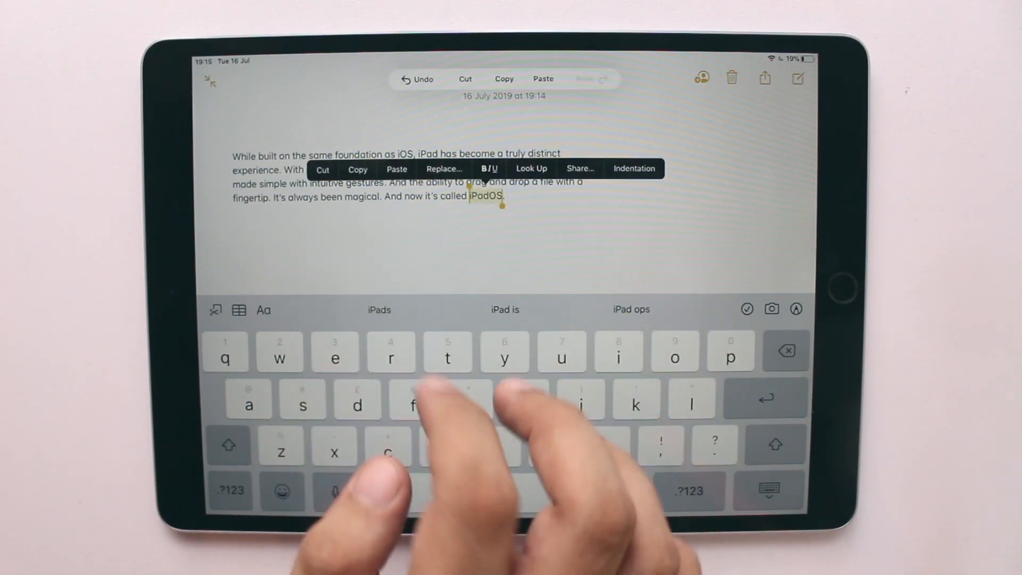